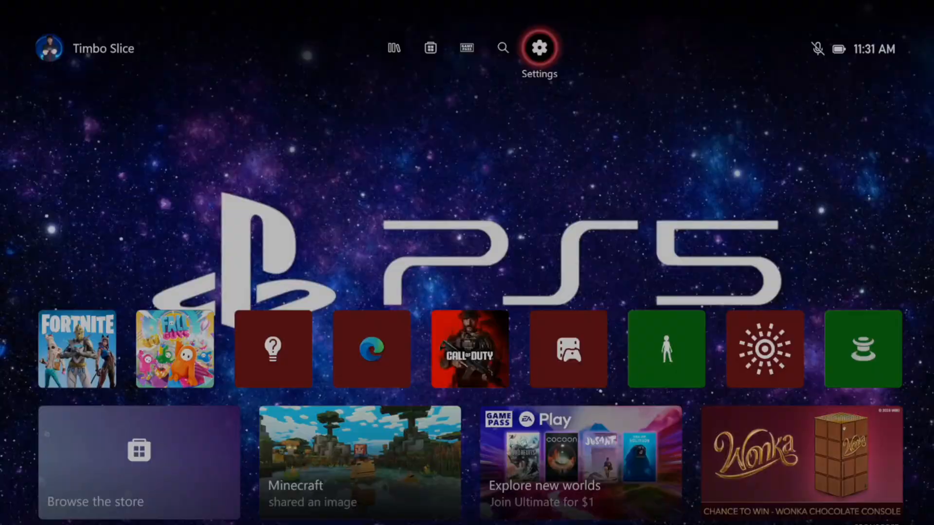
# Mark this console as 'My home Xbox' under Personalization, then return to General
pyautogui.click(538, 48)
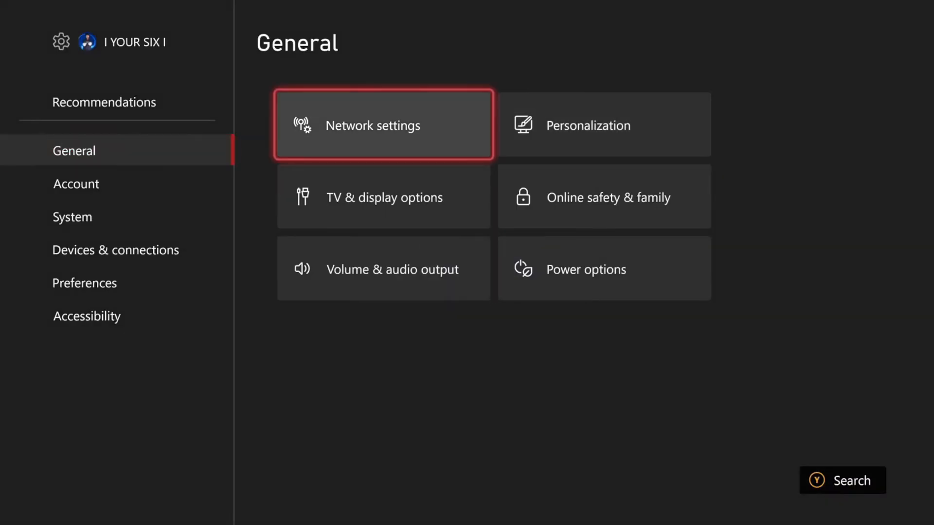
pyautogui.click(587, 126)
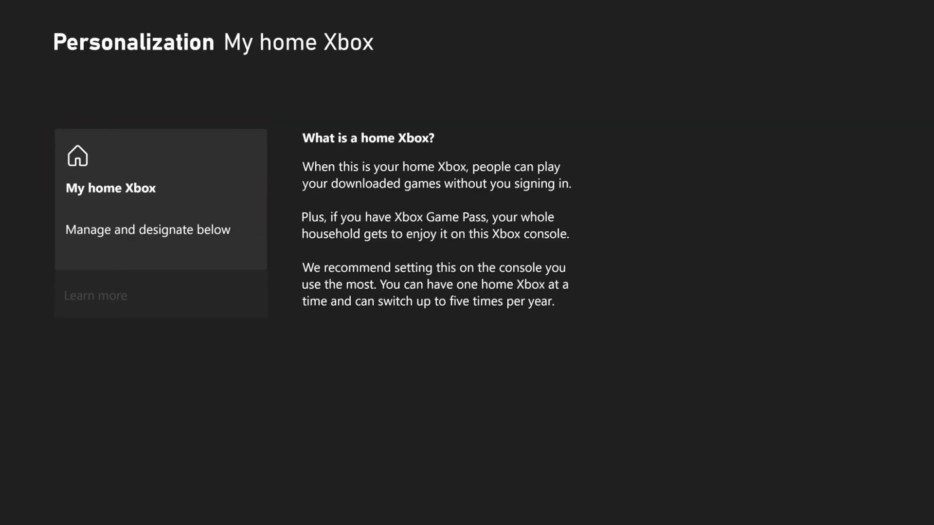
pyautogui.click(160, 304)
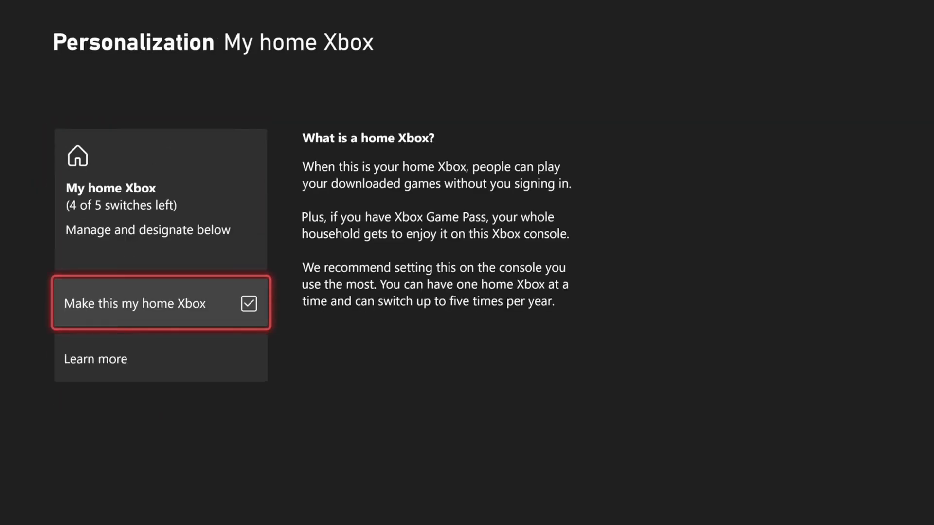
pyautogui.press('Escape')
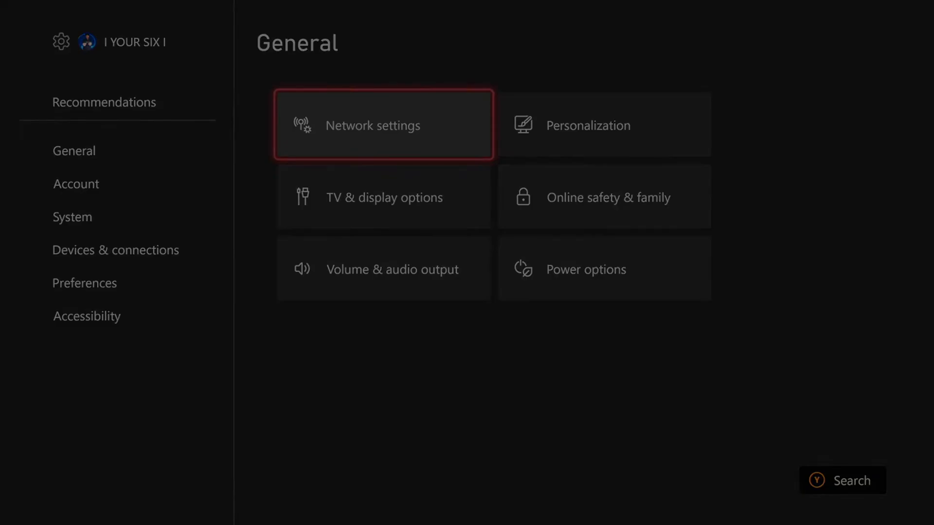
# Select Go offline in Network settings to disconnect the console
pyautogui.click(384, 125)
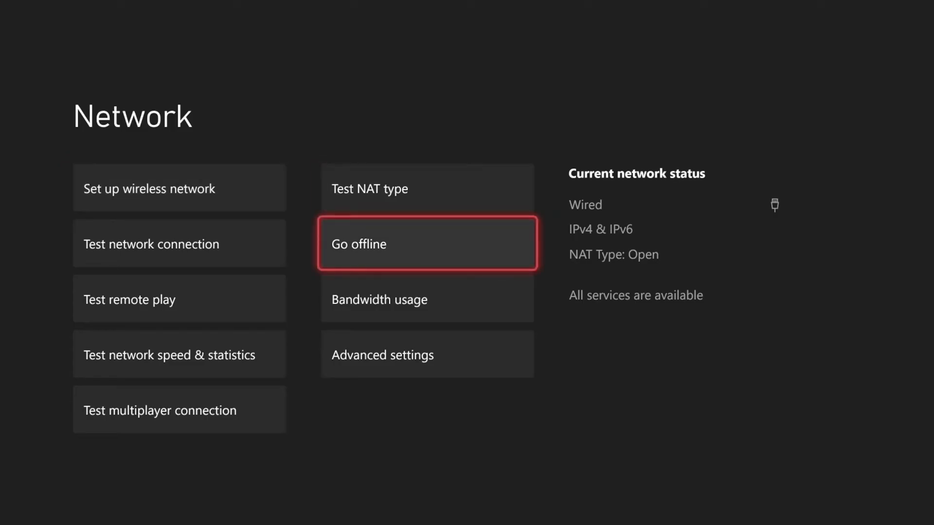
pyautogui.click(426, 243)
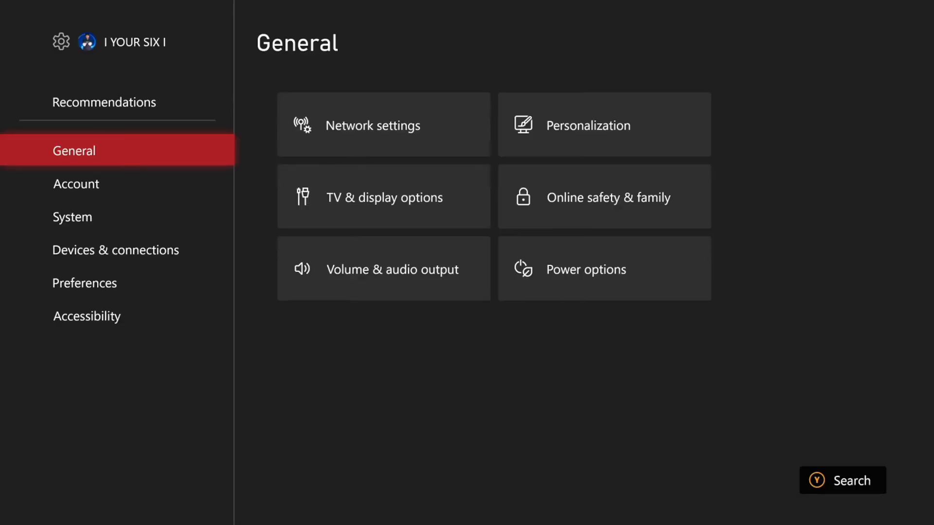
# Restart the console from the power options, landing on System > Time afterwards
pyautogui.press('Xbox')
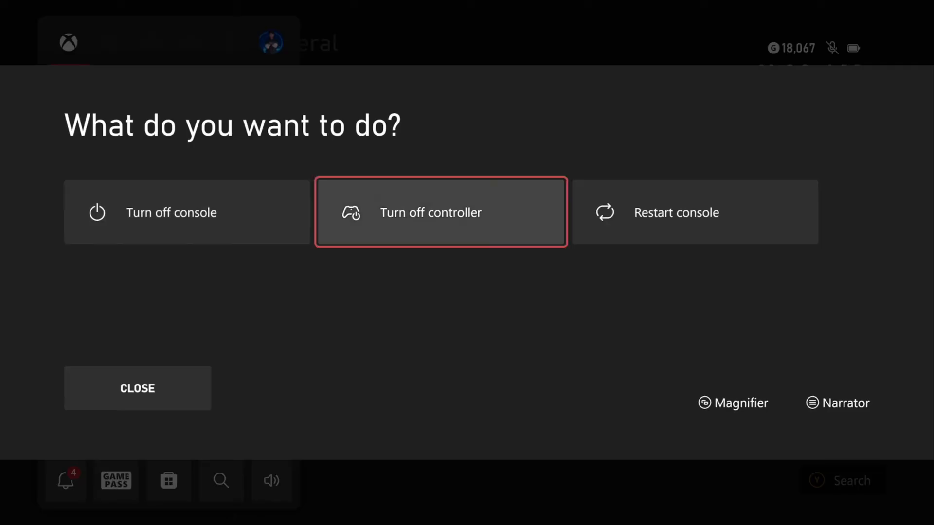
pyautogui.click(676, 212)
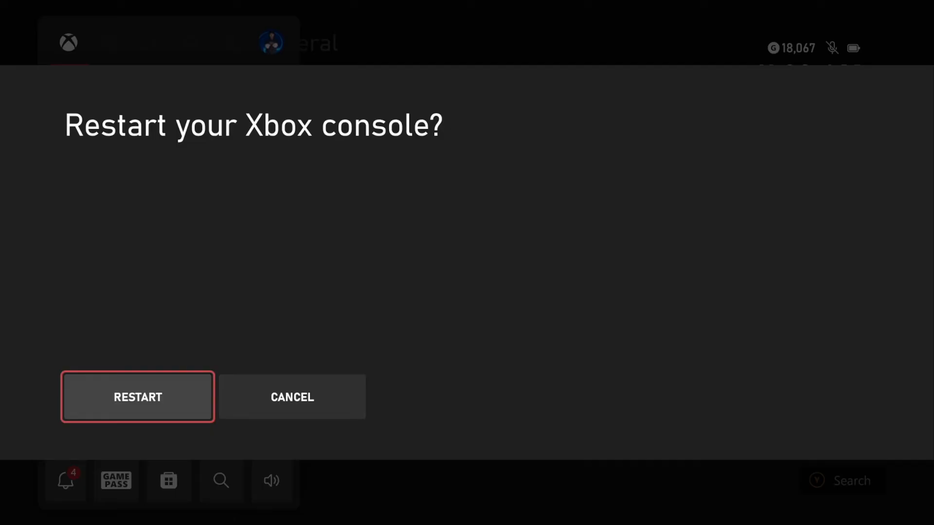
pyautogui.click(137, 397)
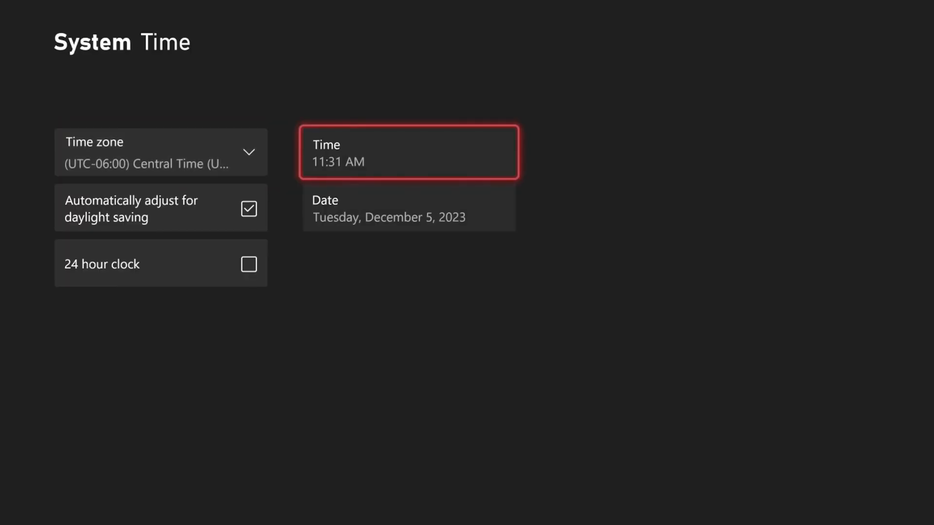
# Check manual Time entry and keep the zone at (UTC-06:00) Central Time (US & Canada)
pyautogui.click(407, 152)
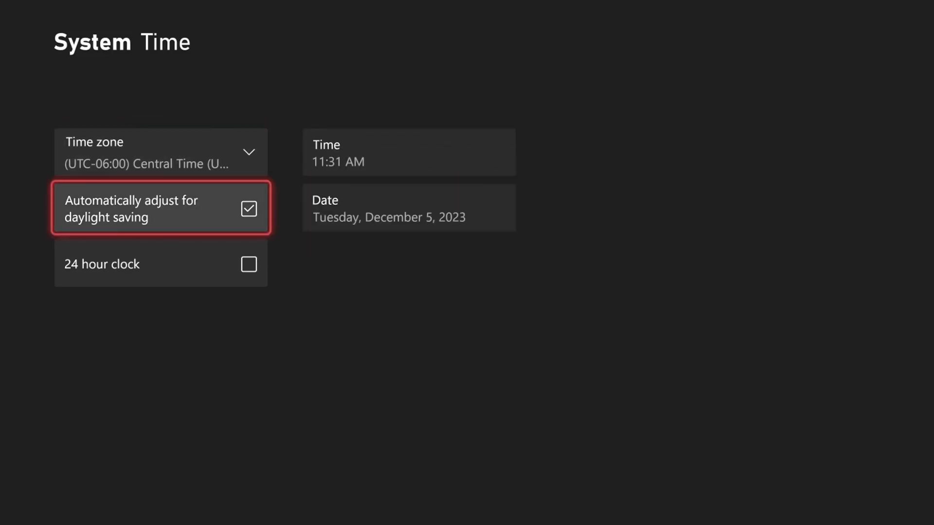
pyautogui.click(161, 151)
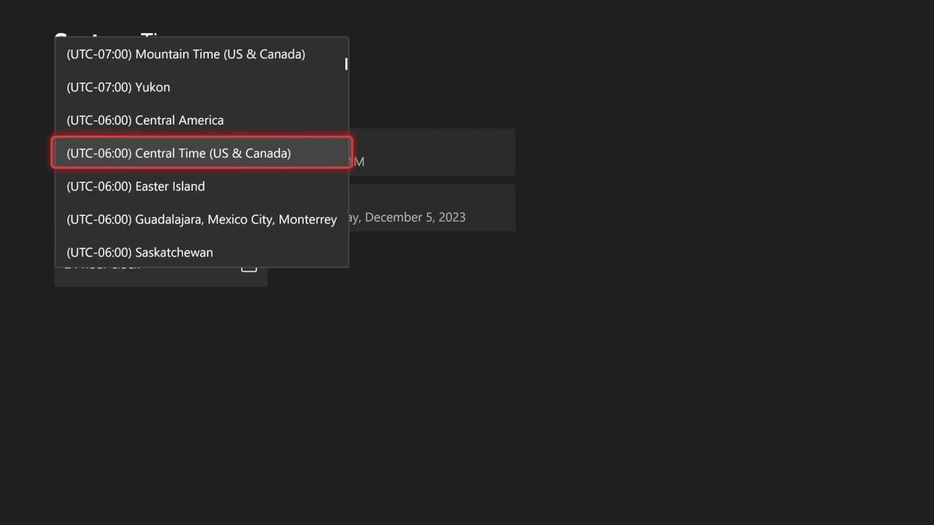
pyautogui.click(177, 153)
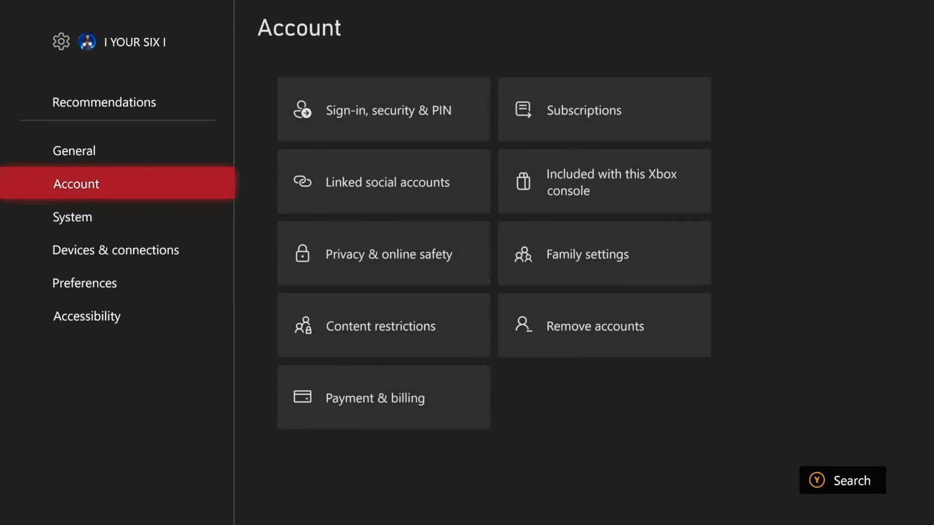
pyautogui.moveTo(383, 126)
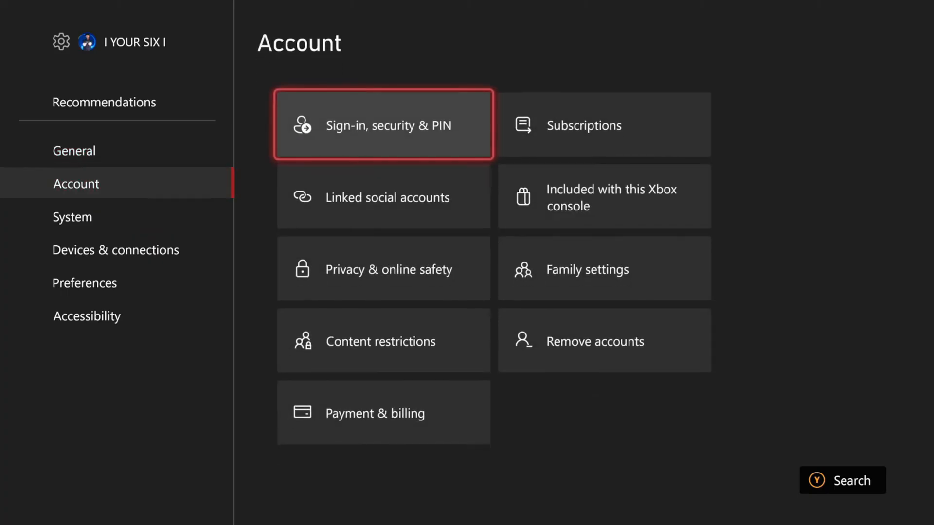
# Return to General and show the Network page reporting the console Offline
pyautogui.click(74, 150)
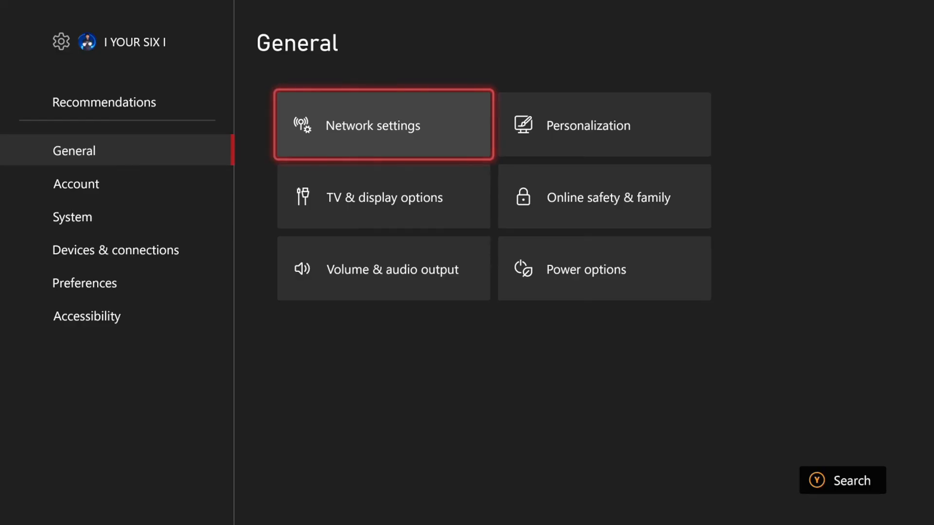
pyautogui.click(384, 125)
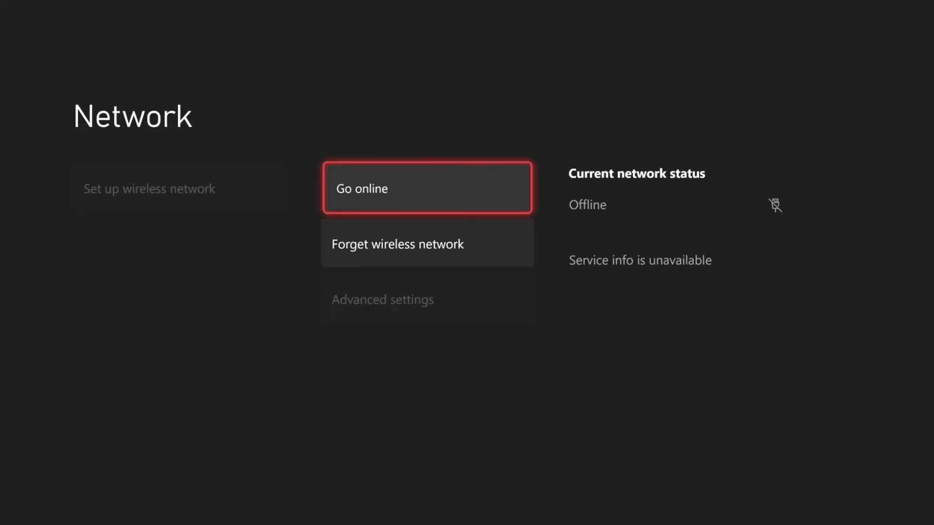